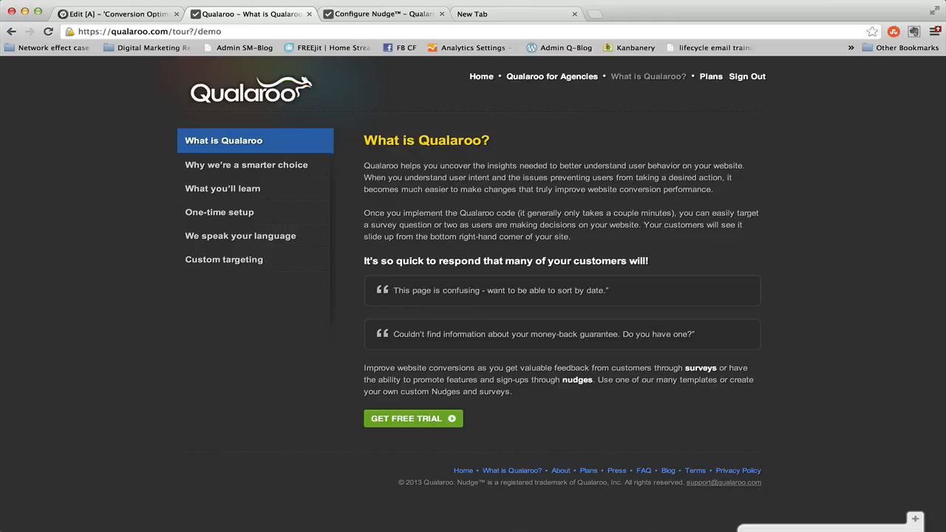
pyautogui.moveTo(941, 406)
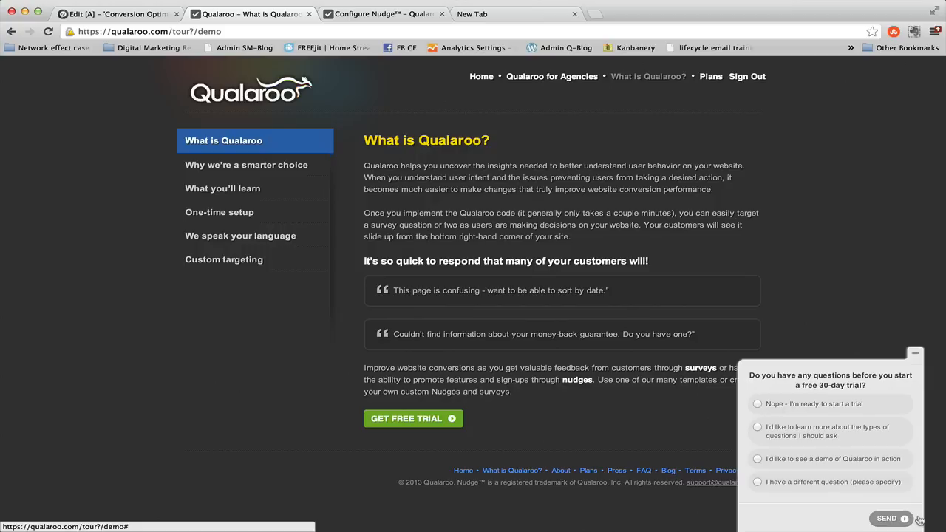
pyautogui.moveTo(886, 418)
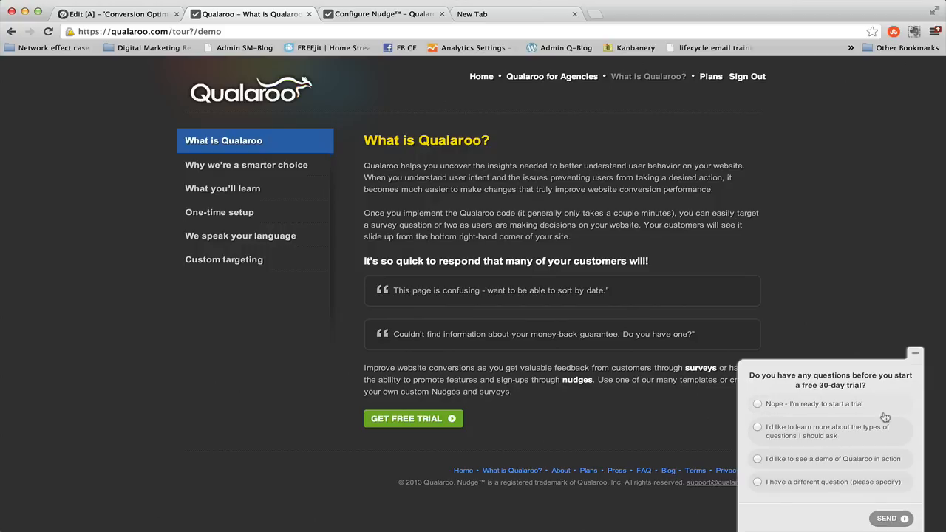
pyautogui.moveTo(917, 494)
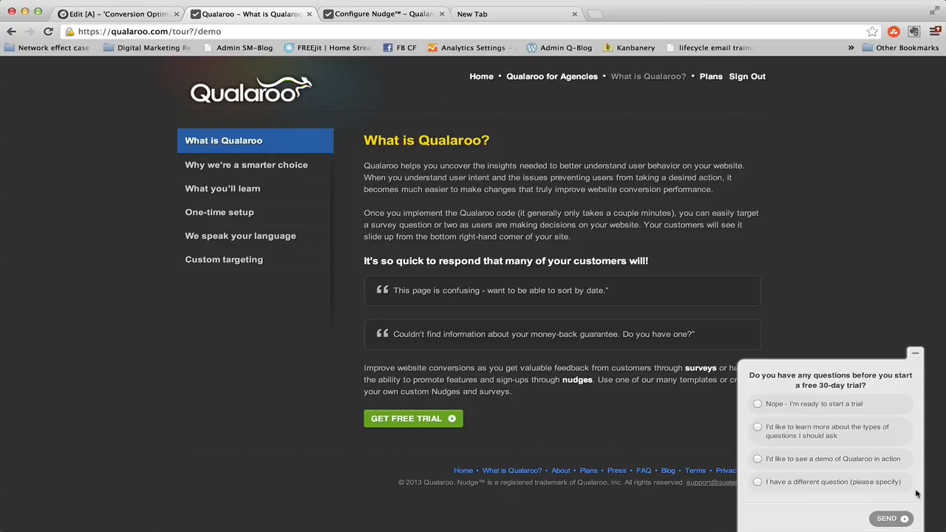
pyautogui.moveTo(919, 493)
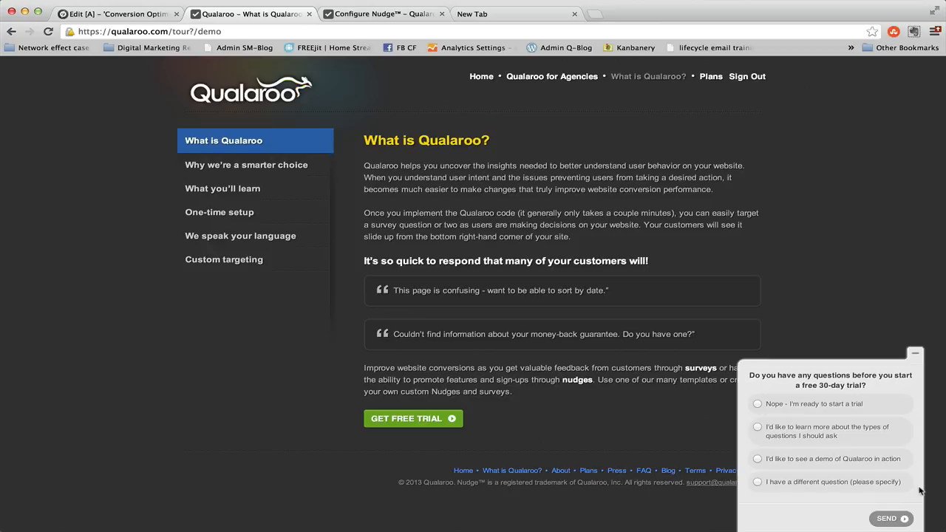
# Choose 'I have a different question' and enter 'Do you integrate with Google Analytics?'.
pyautogui.click(757, 448)
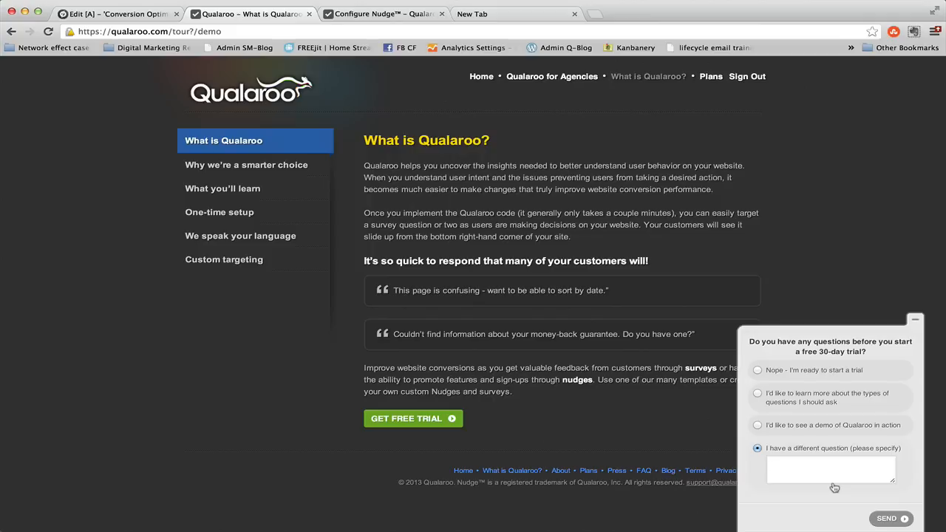
pyautogui.write('Do you integrate with Google Analyt')
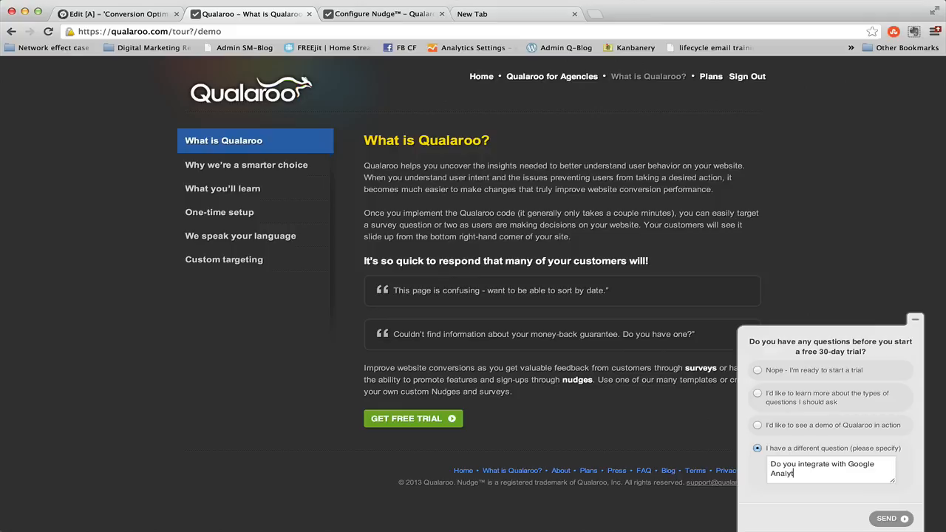
pyautogui.write('ics?')
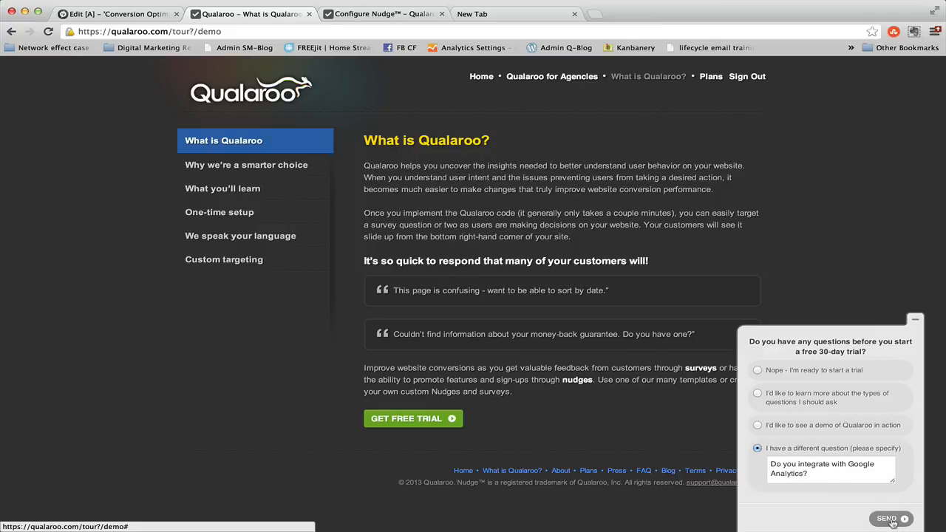
# Send the Google Analytics question to get the live chat or phone offer.
pyautogui.click(886, 518)
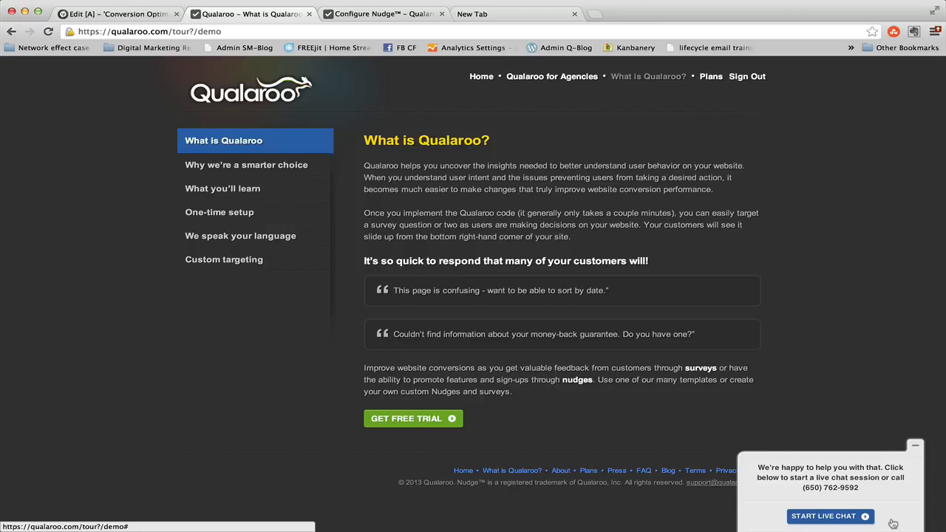
pyautogui.moveTo(903, 512)
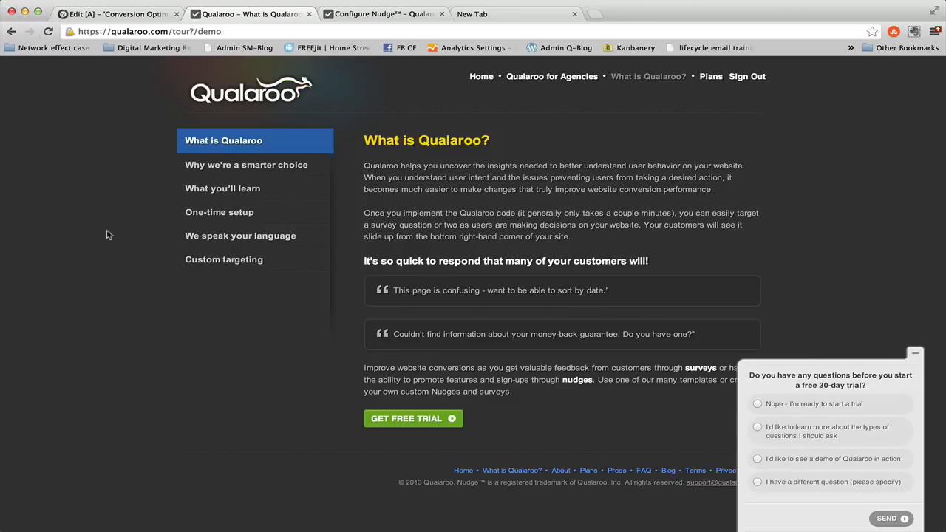
pyautogui.moveTo(516, 300)
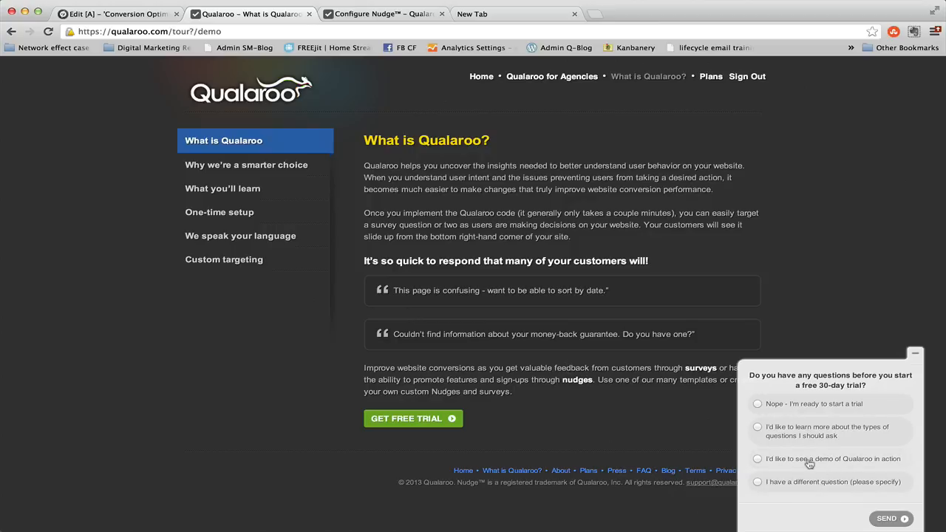
# Select the 'I'd like to see a demo of Qualaroo in action' answer.
pyautogui.click(757, 459)
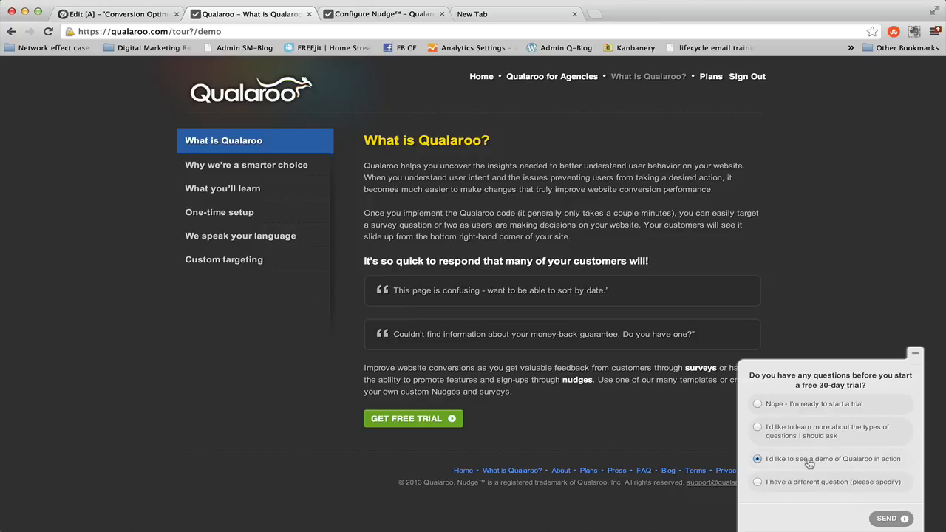
# Send the demo answer and accept the Watch Demo offer.
pyautogui.click(886, 518)
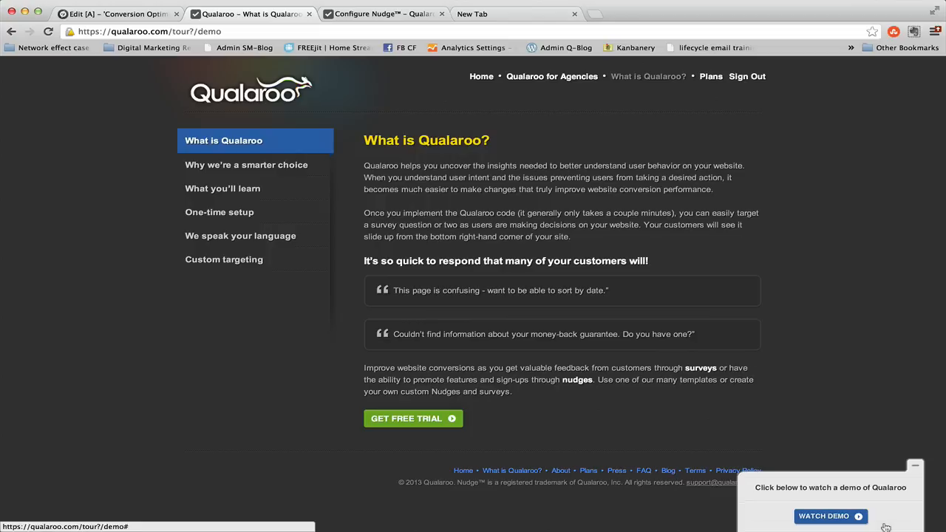
pyautogui.moveTo(830, 516)
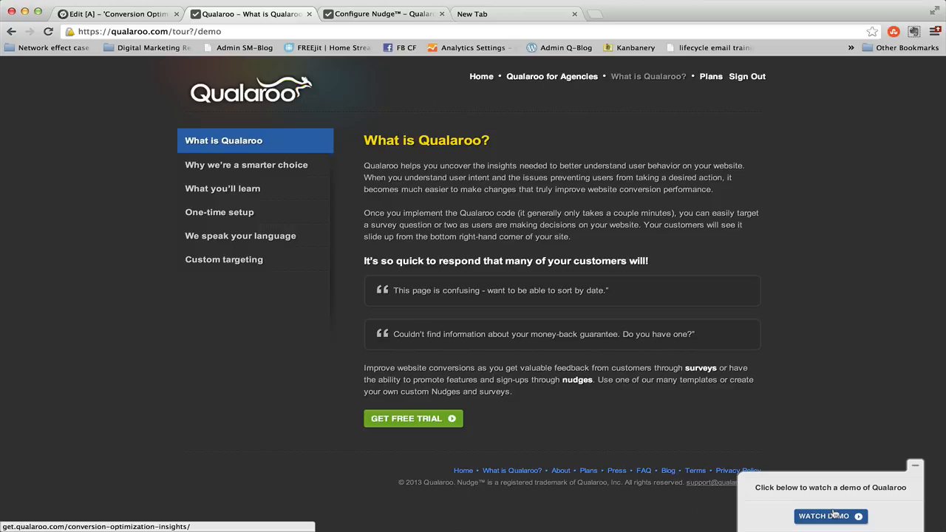
pyautogui.click(915, 466)
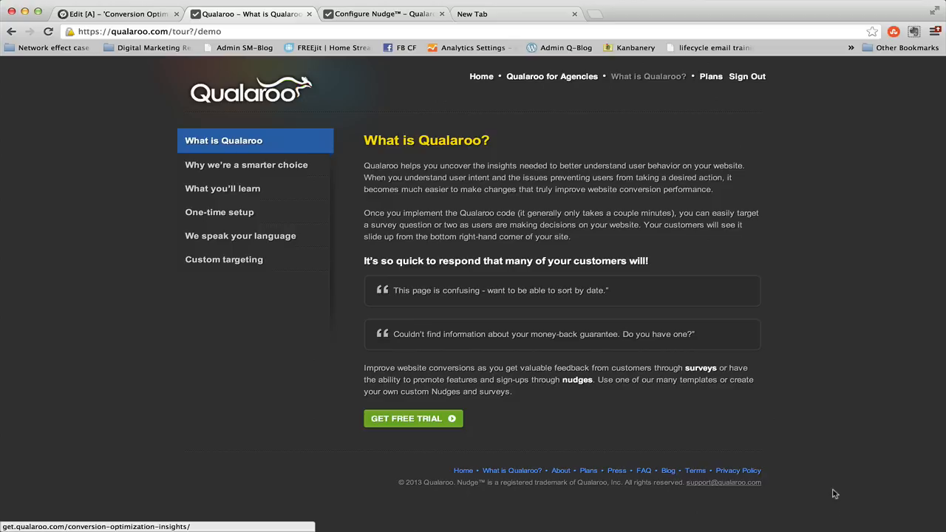